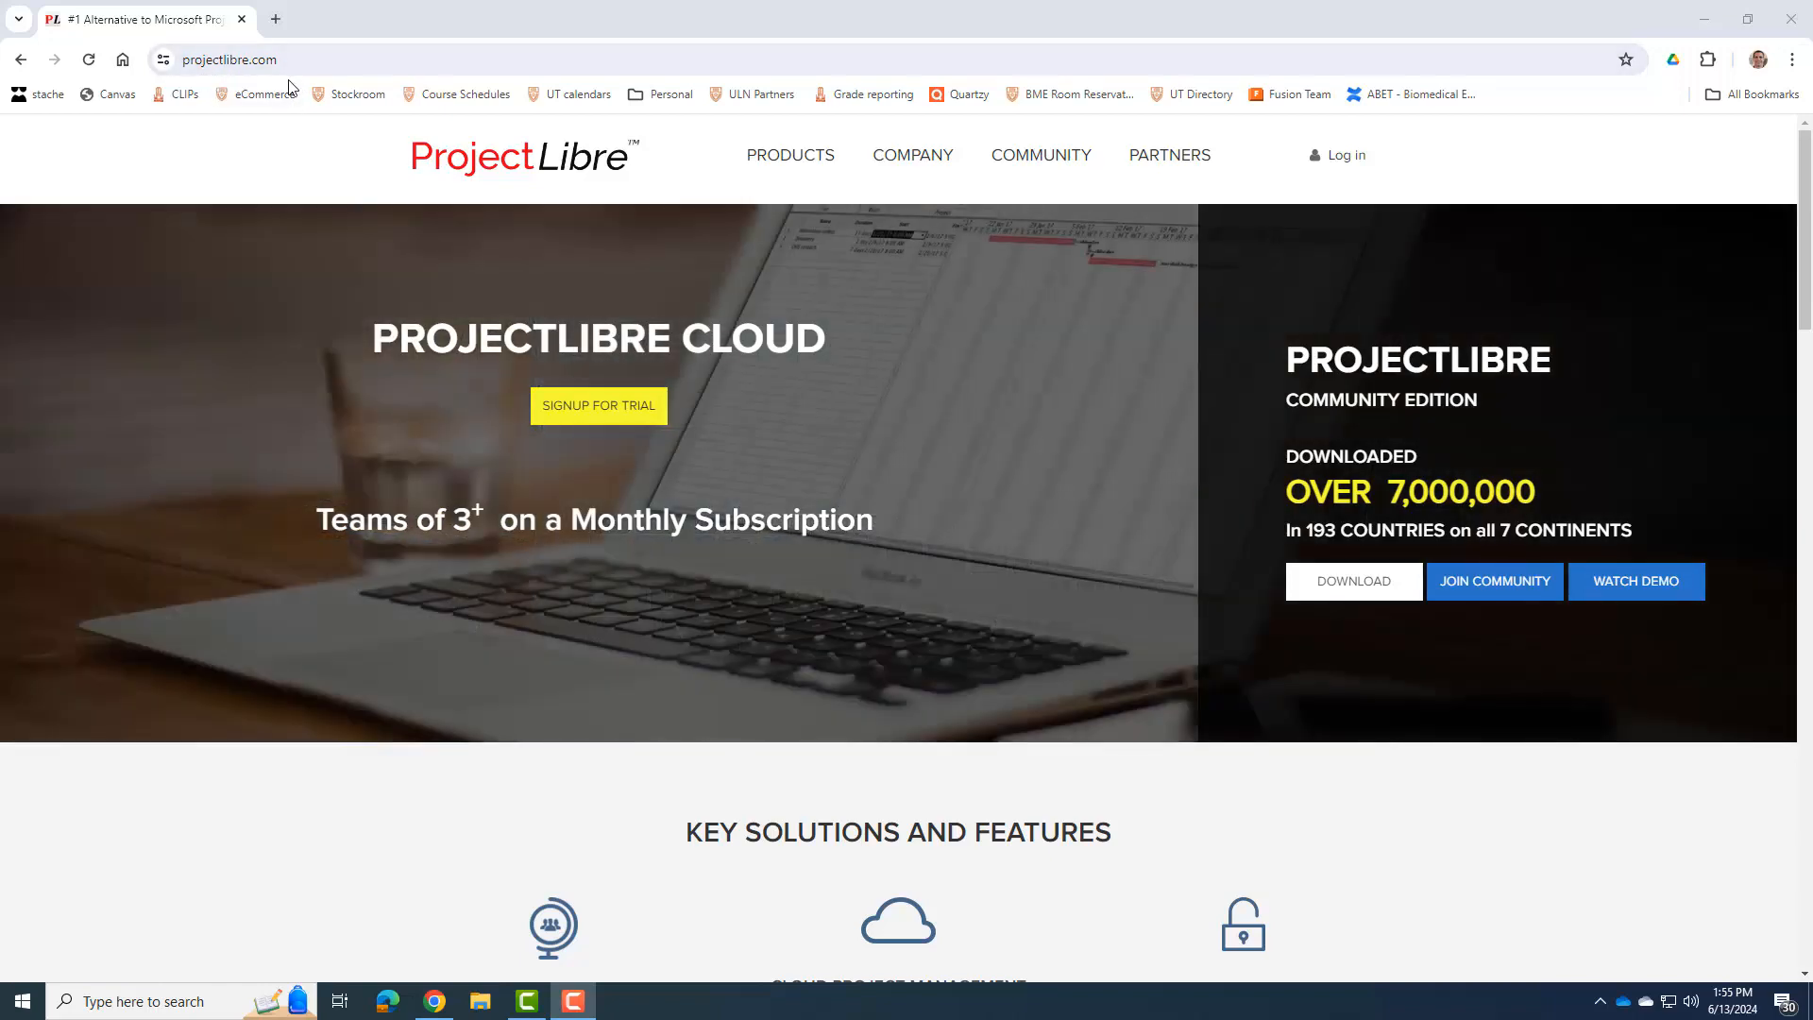
mouse_move(391, 164)
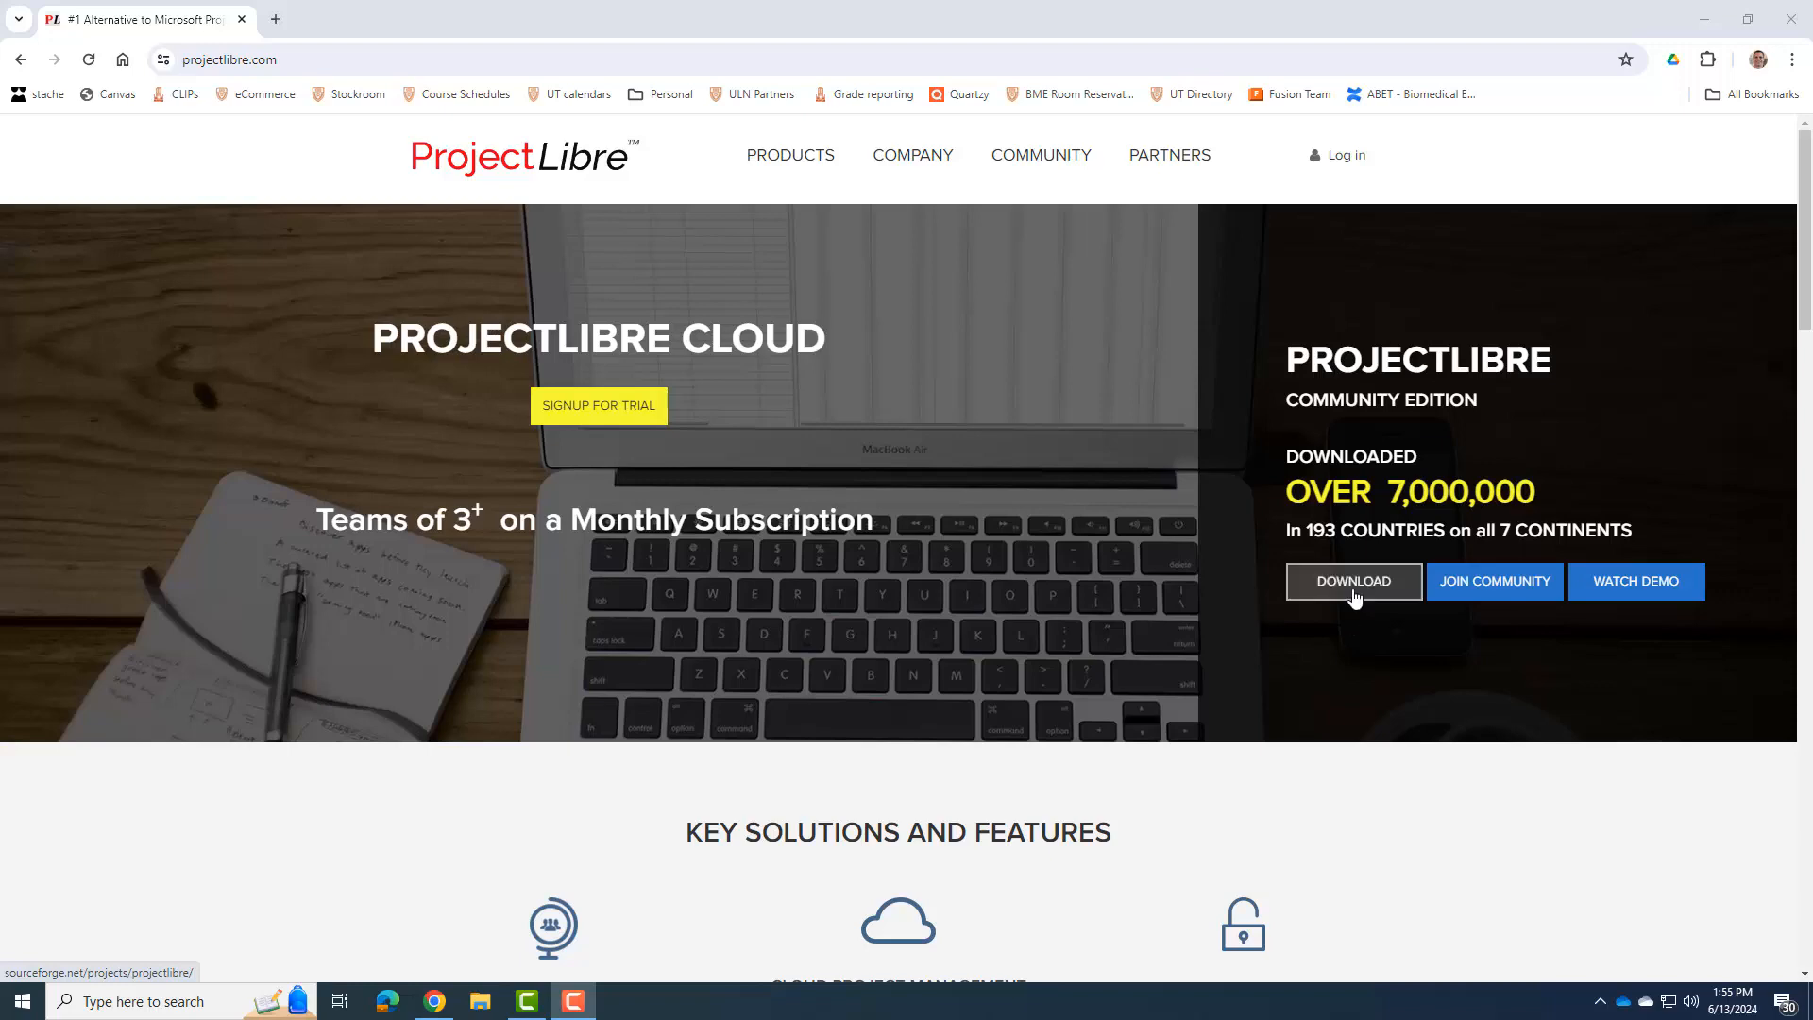
Download projectlibre-1.9.3.exe from the SourceForge download page until it completes
click(1354, 581)
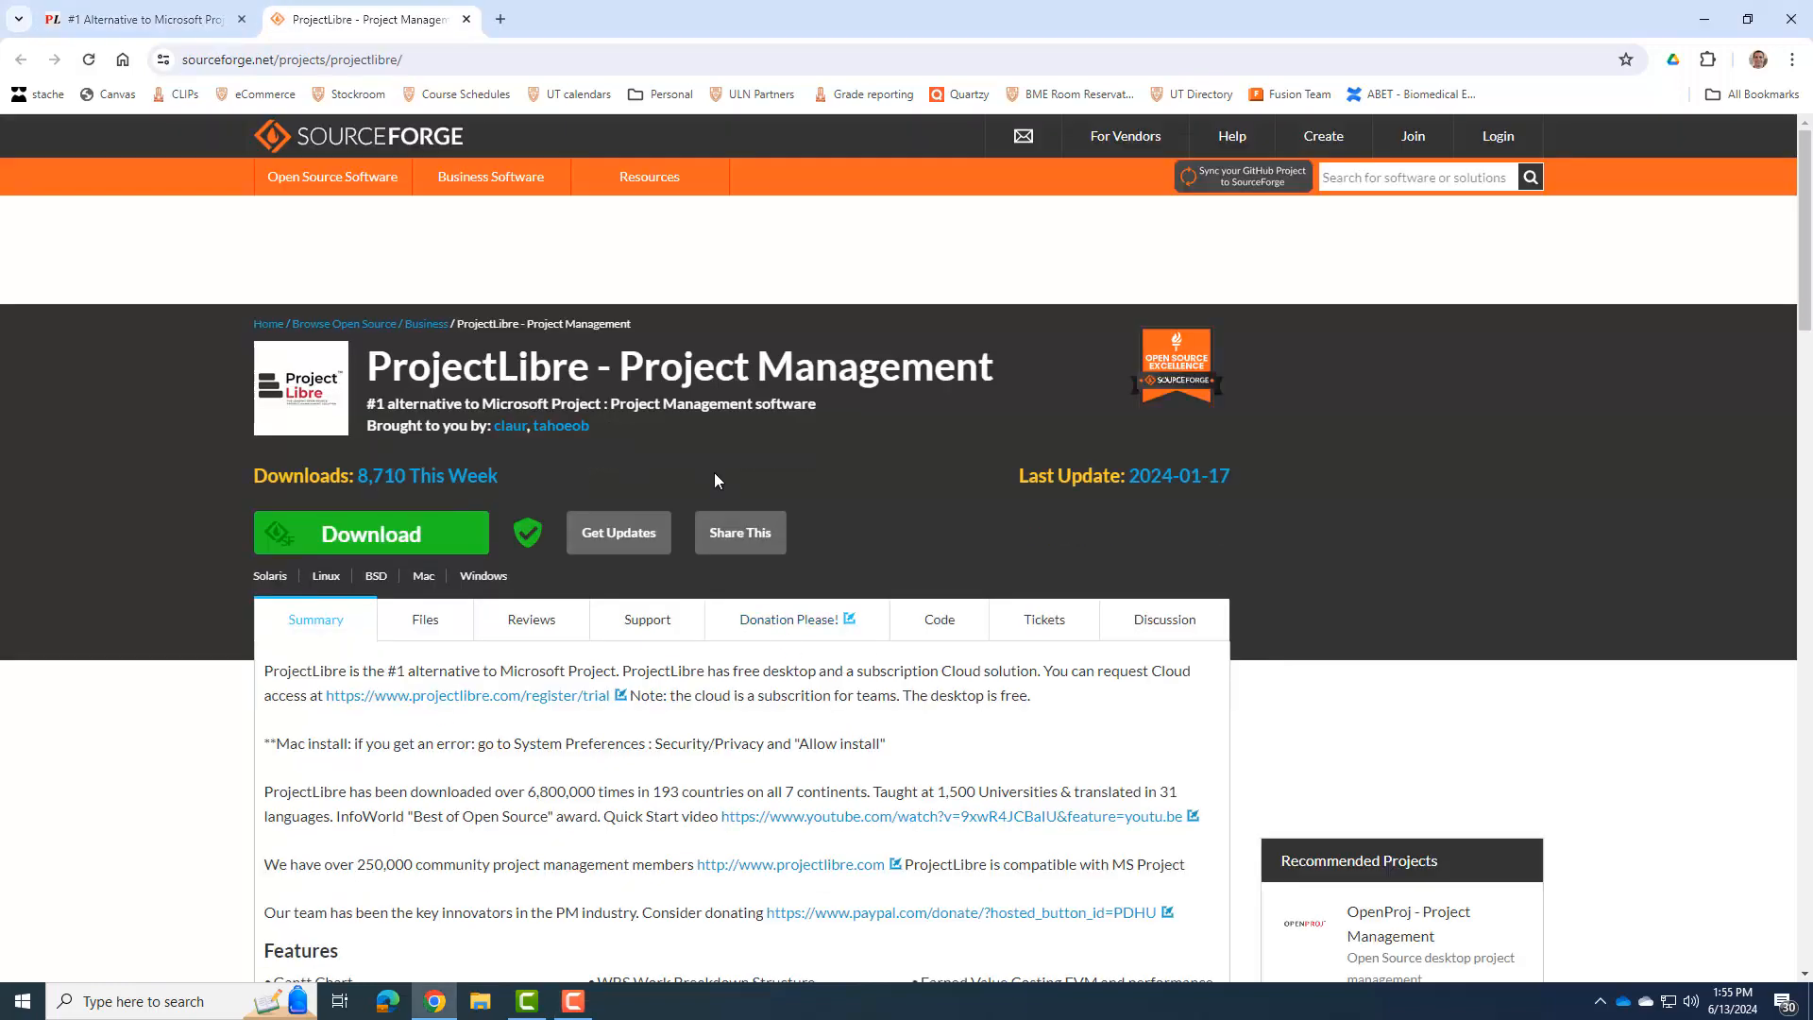
scroll(down, 3)
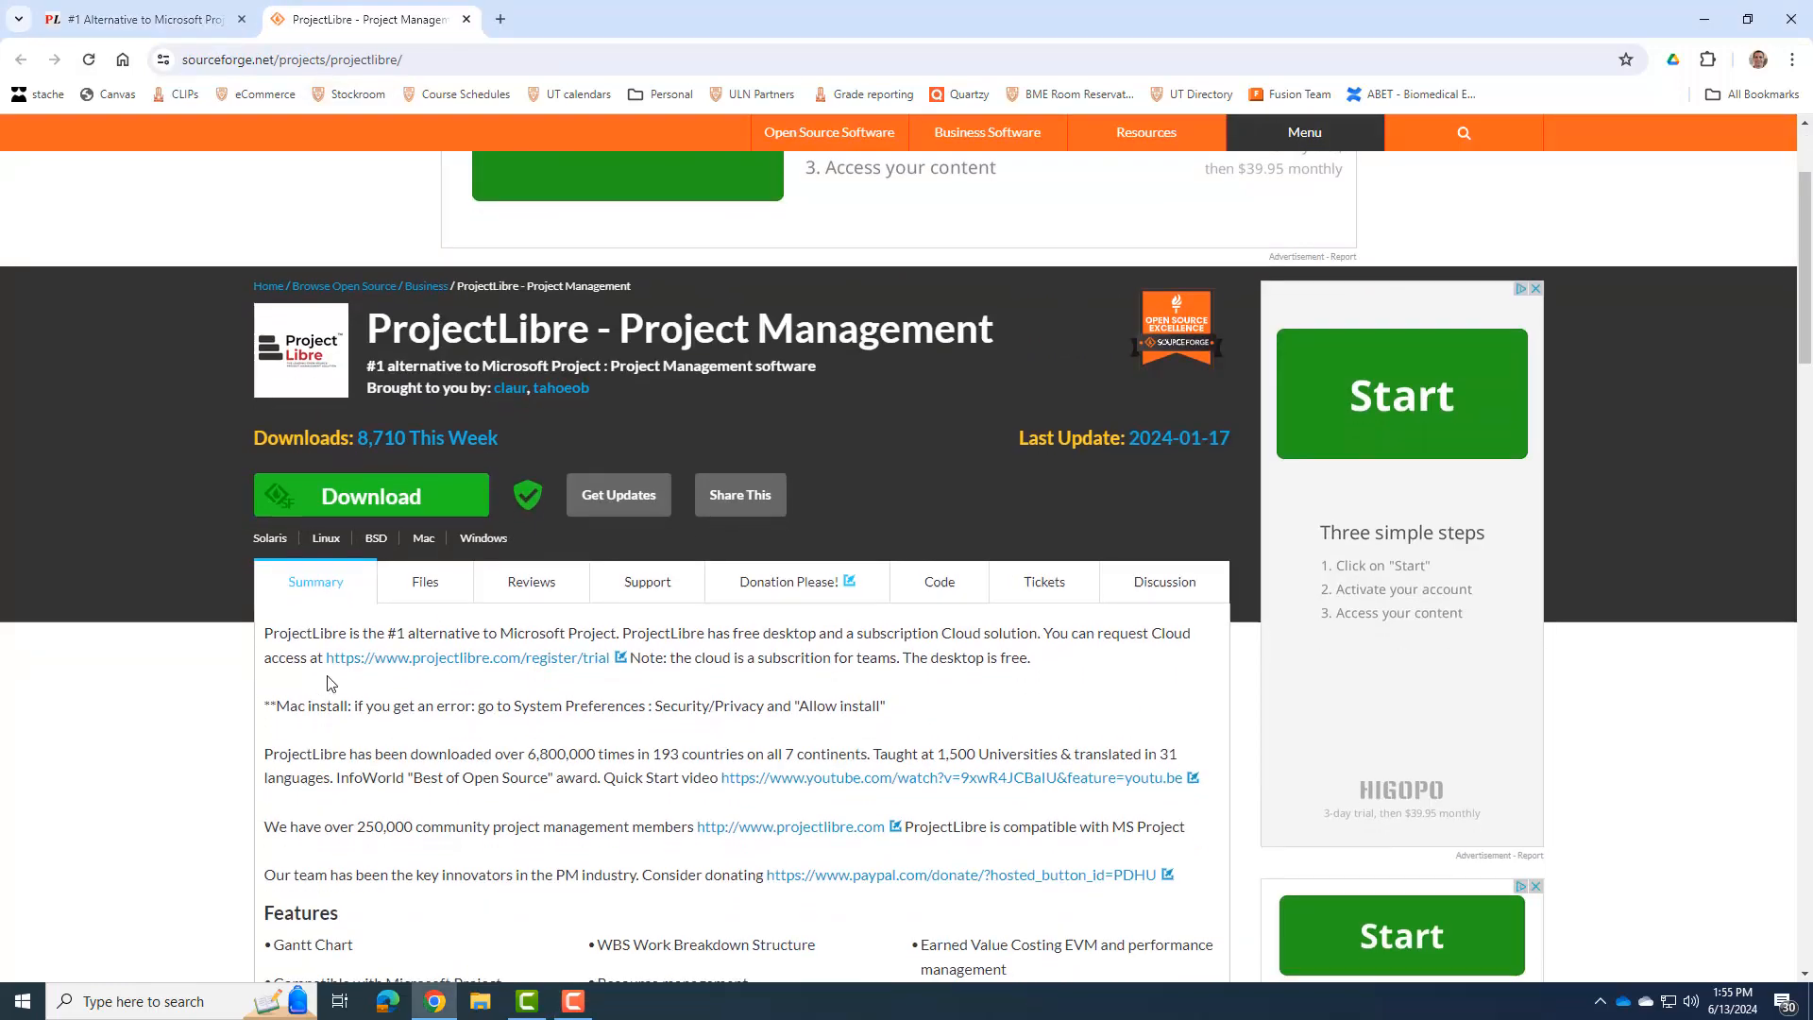
click(370, 495)
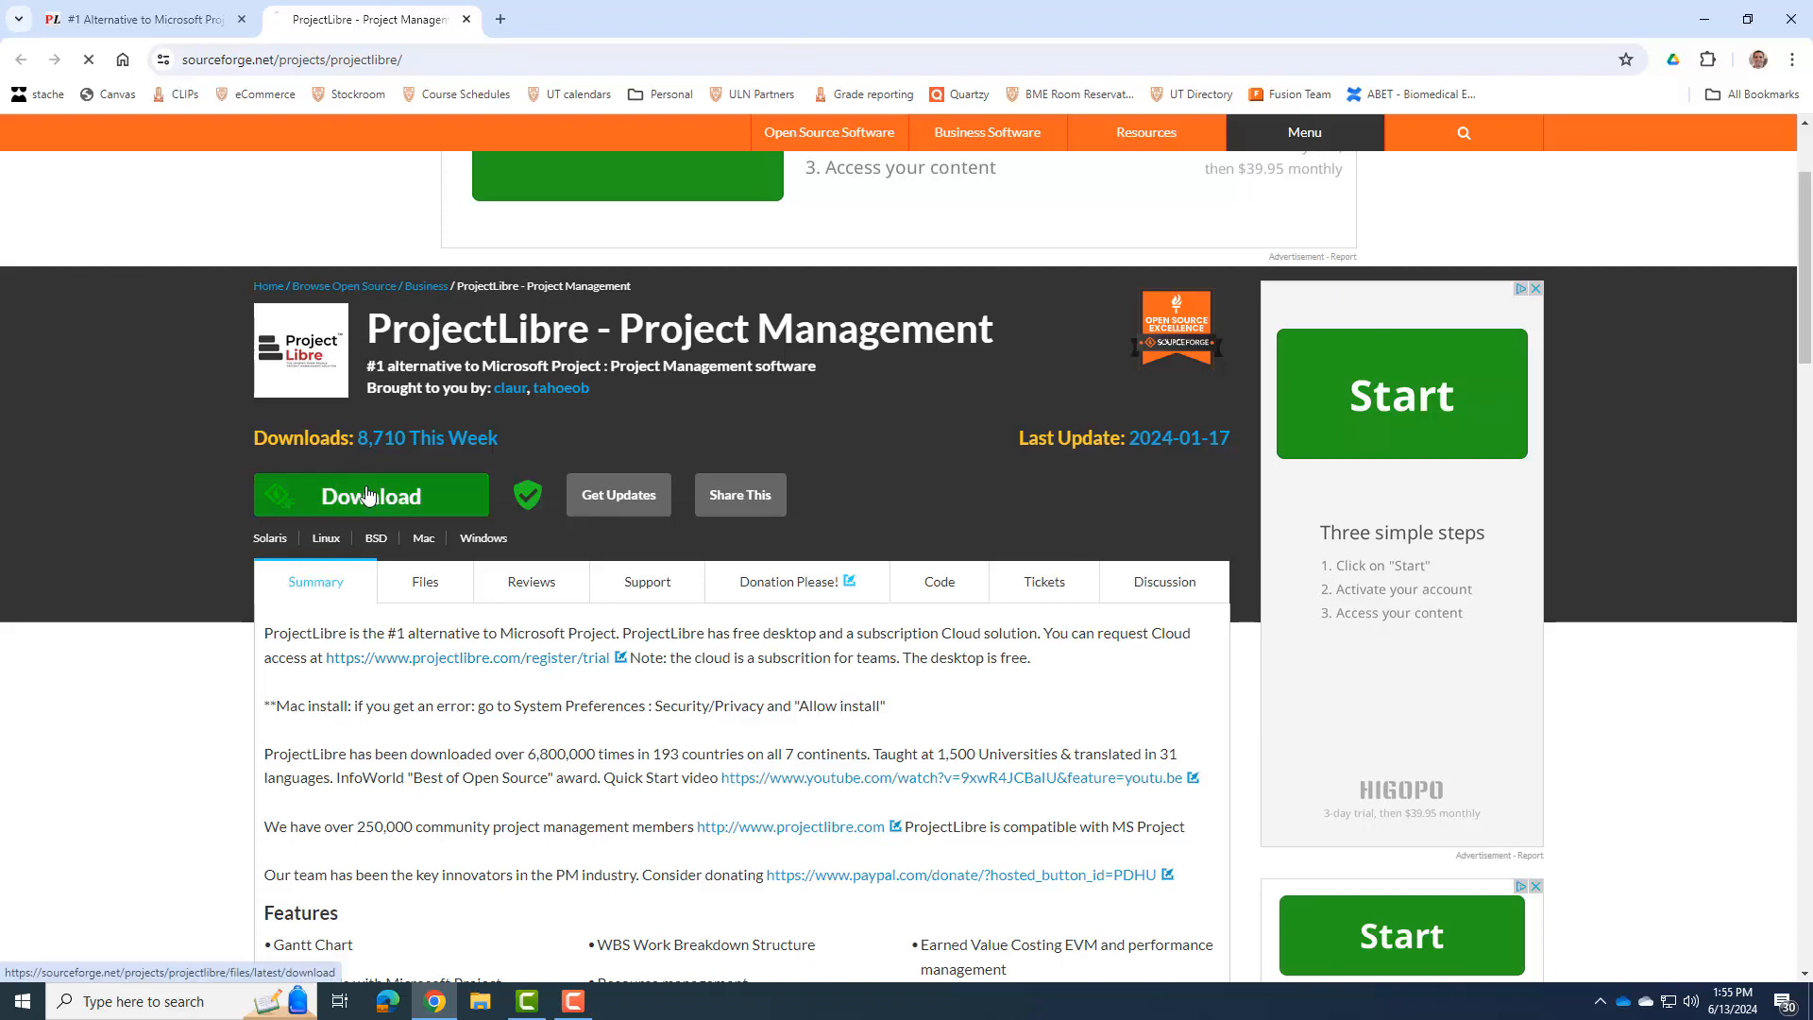
click(370, 495)
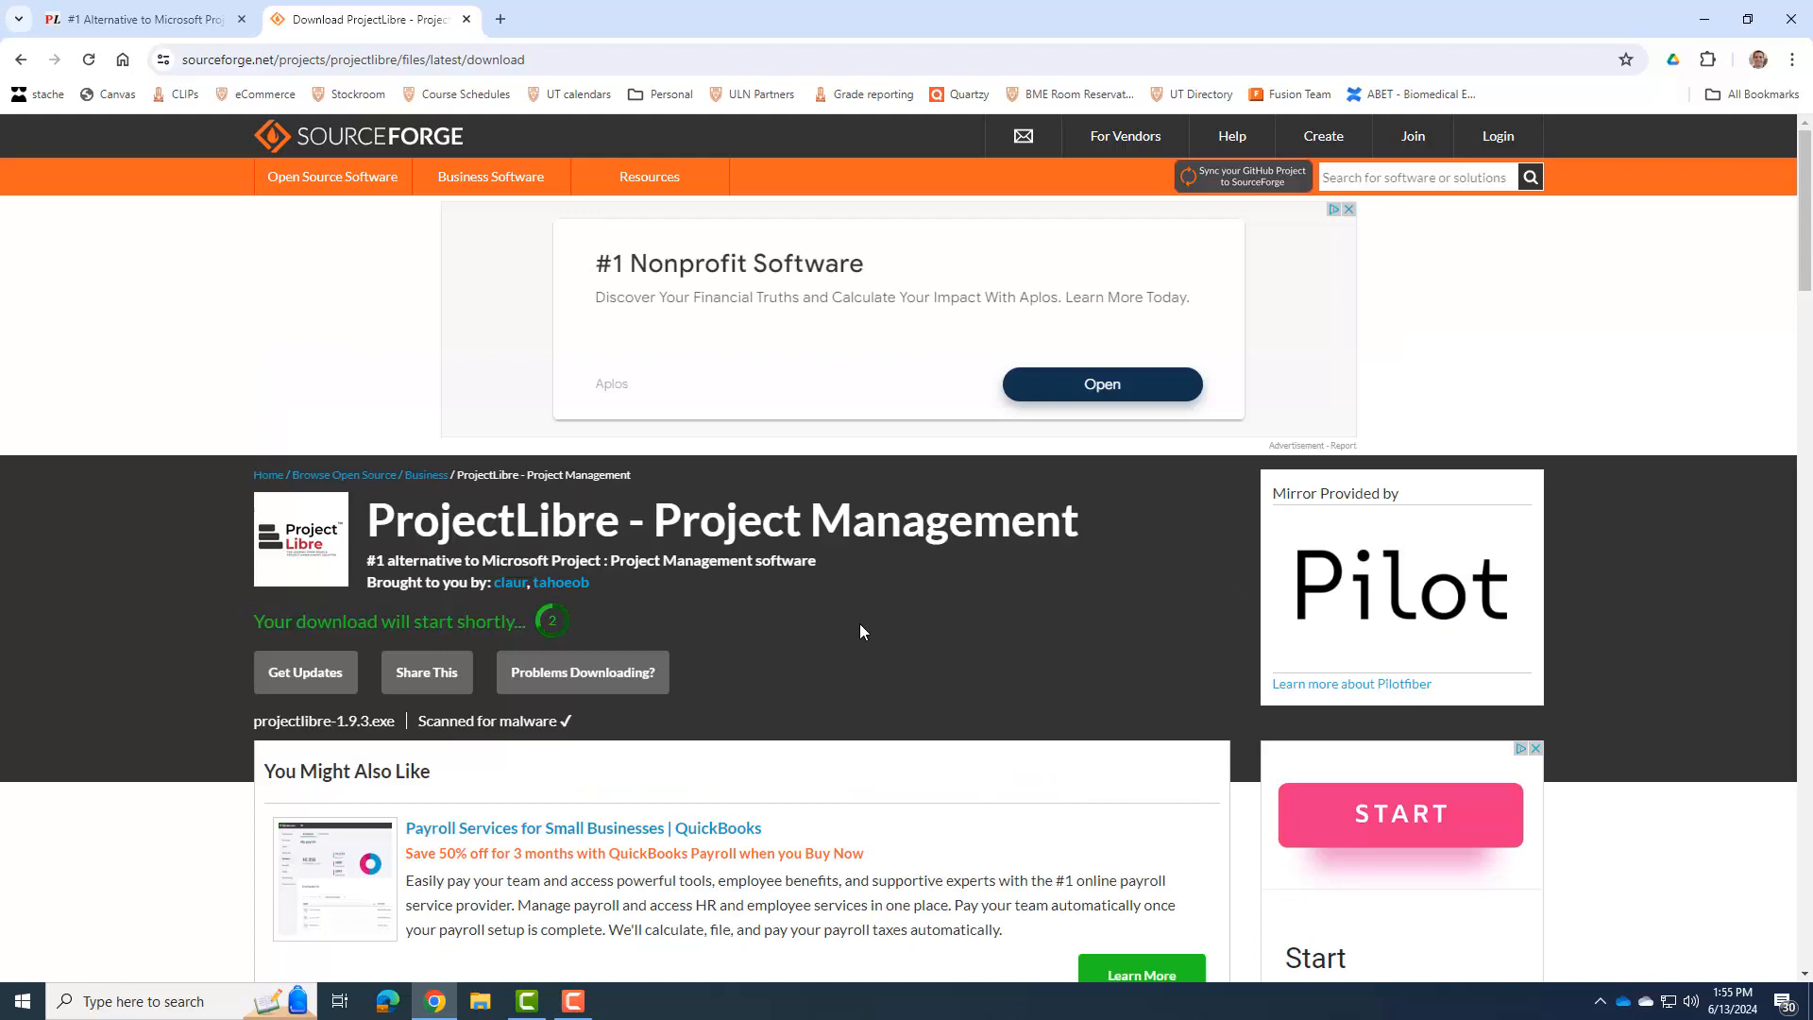
scroll(down, 3)
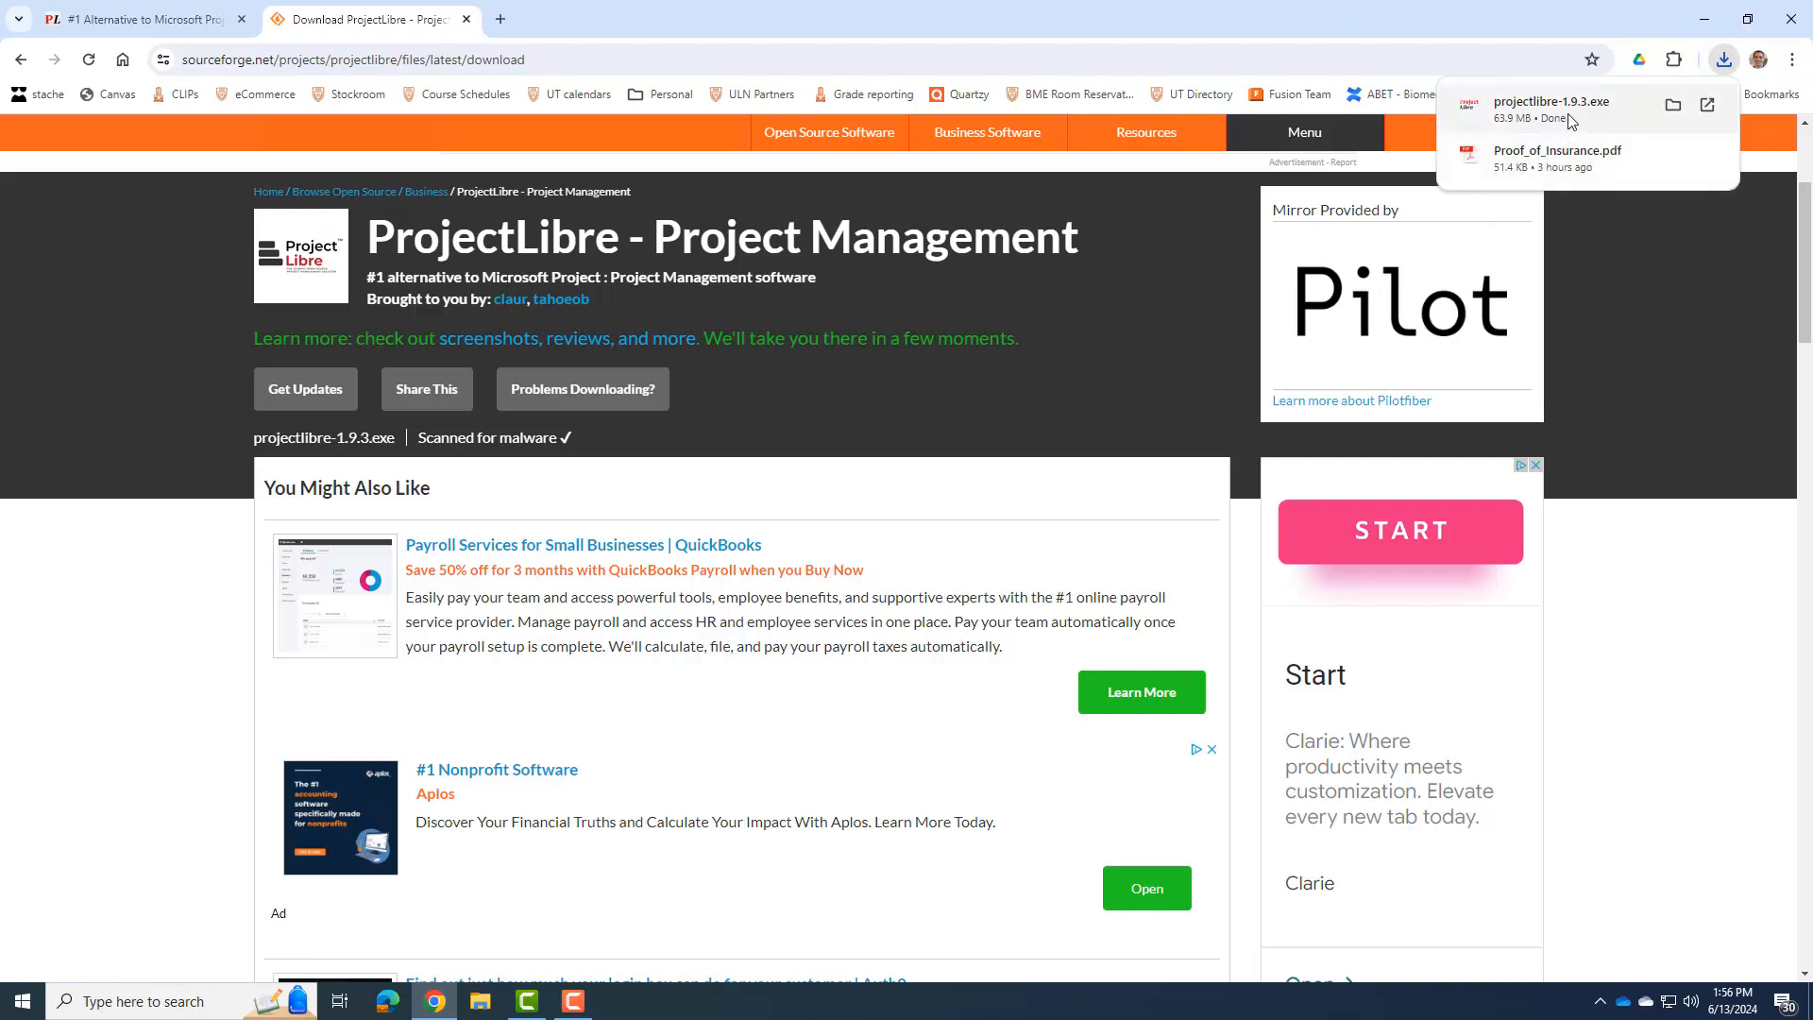
mouse_move(1529, 112)
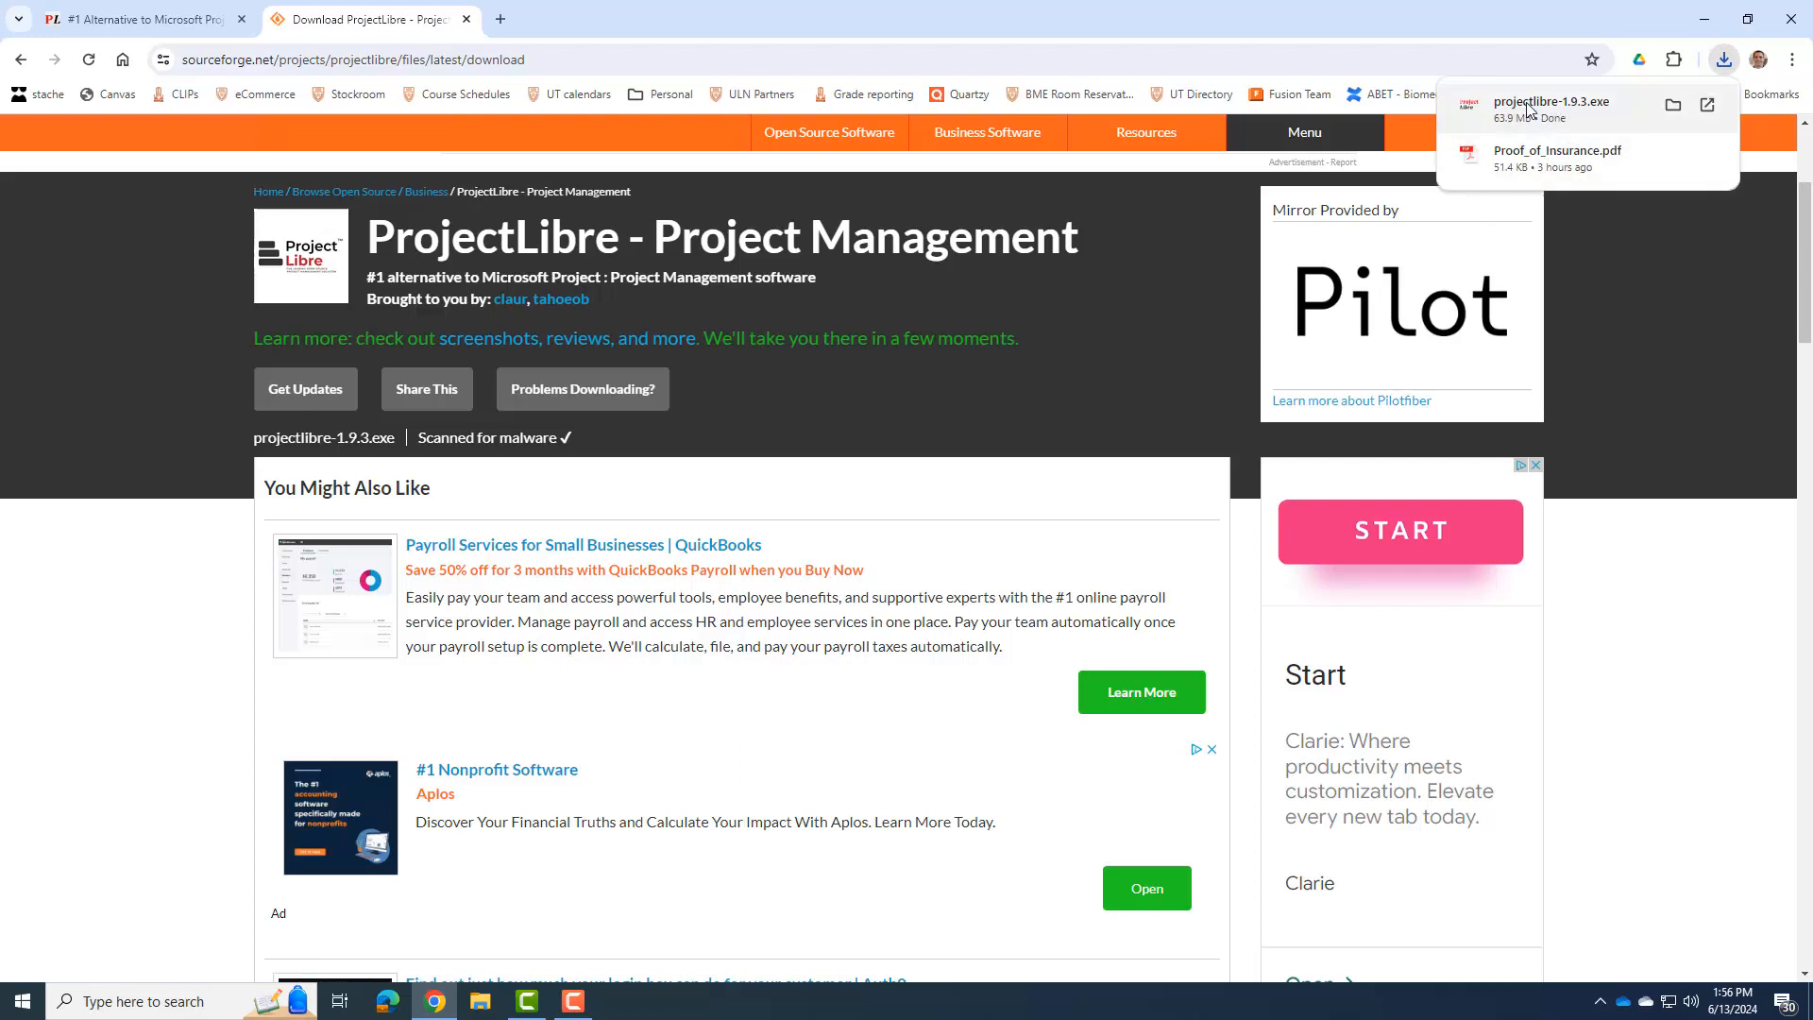
mouse_move(1525, 120)
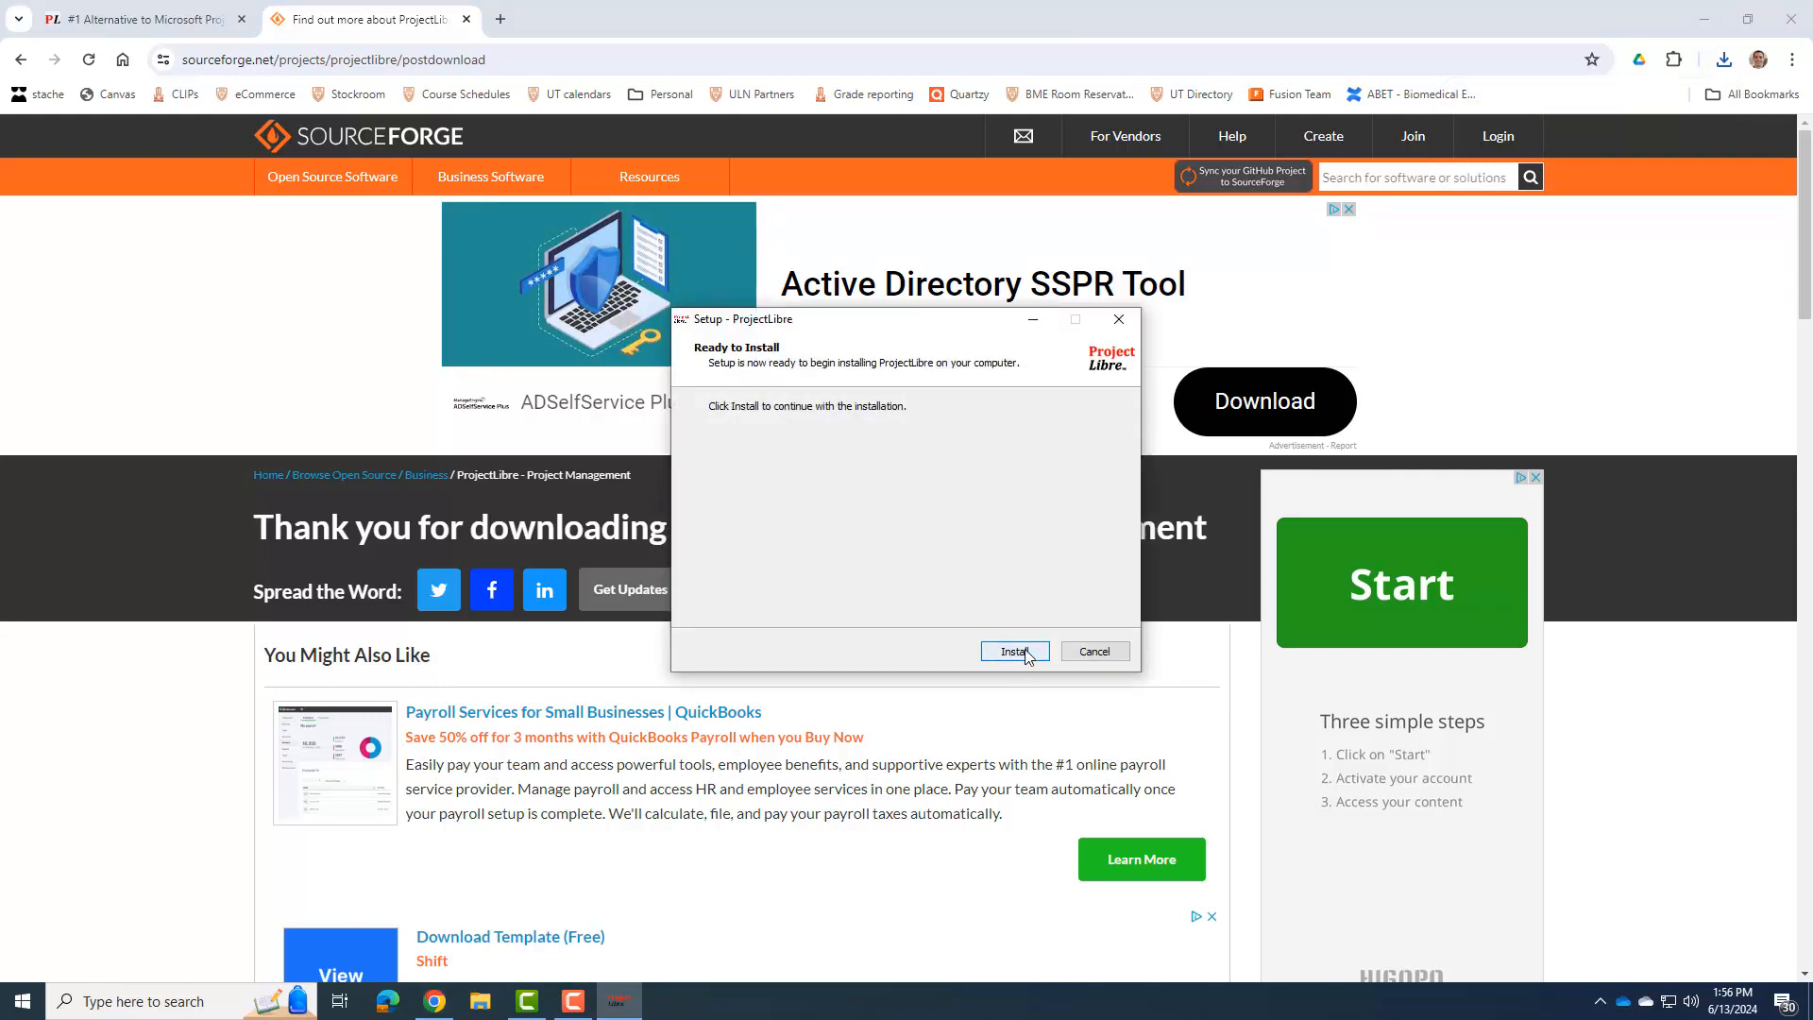
Install ProjectLibre, accept the license, skip e-mail registration, and close Tip of the Day
click(1013, 650)
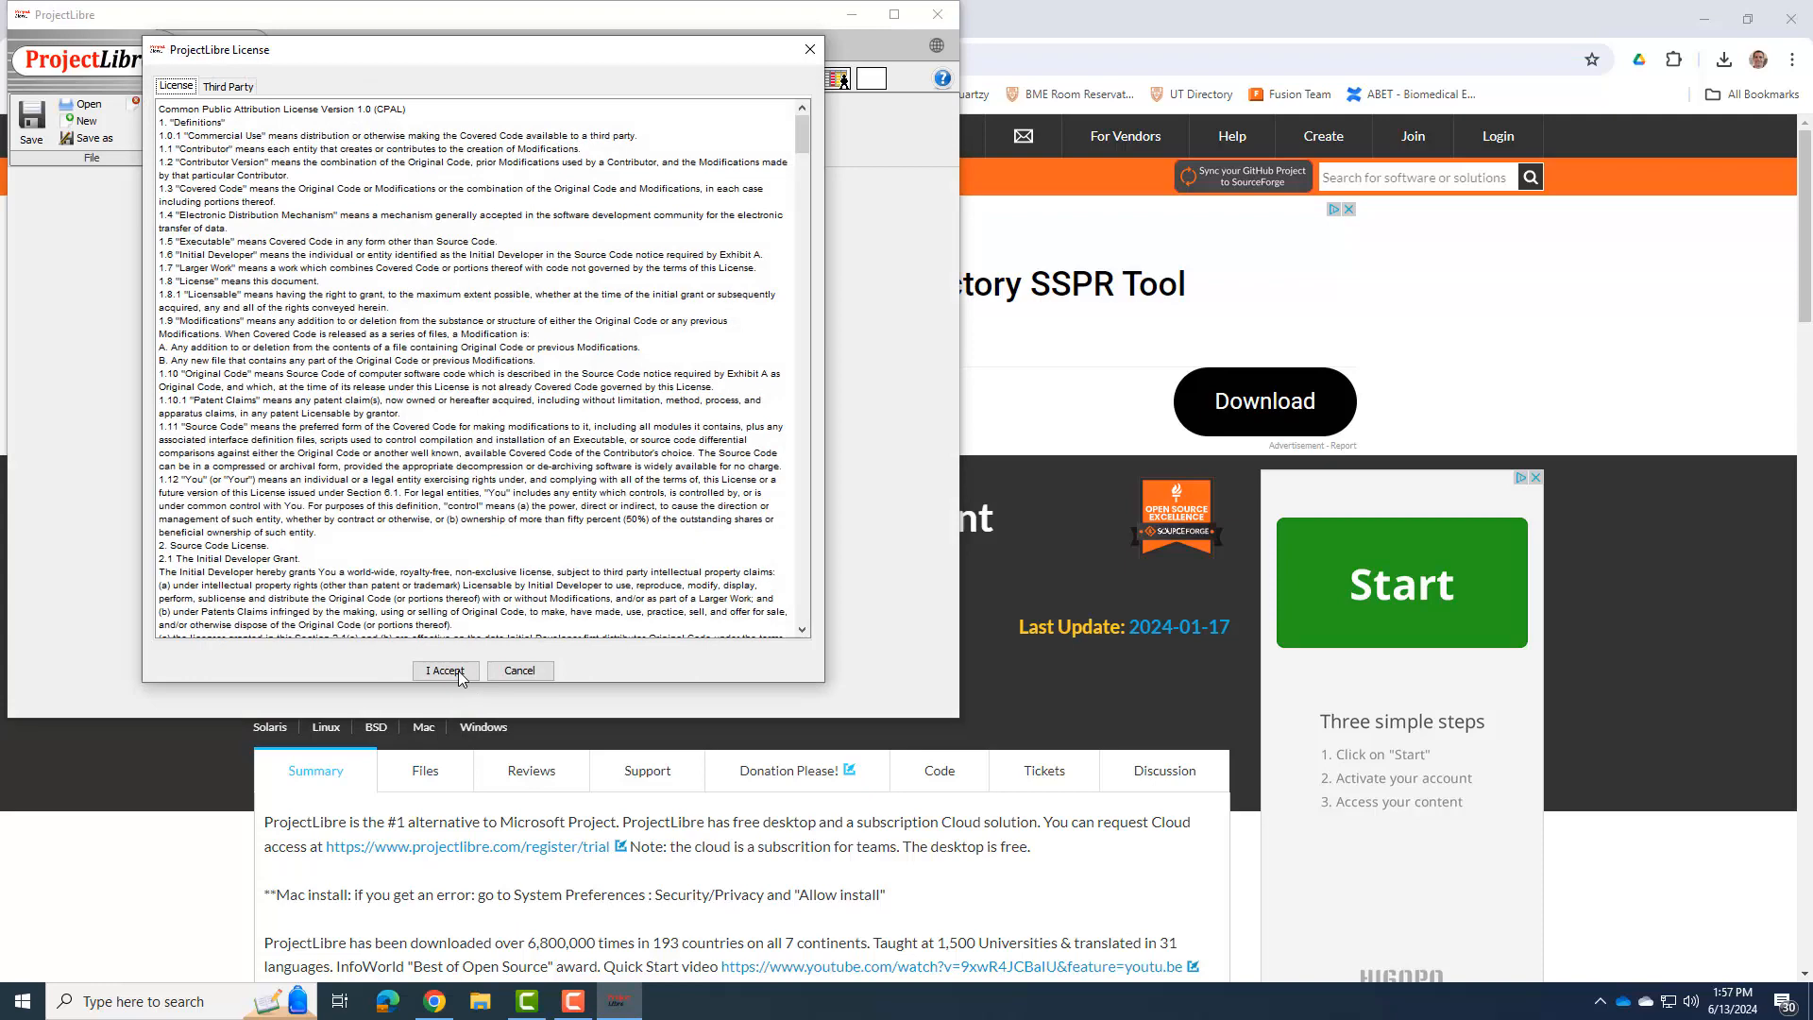
click(444, 670)
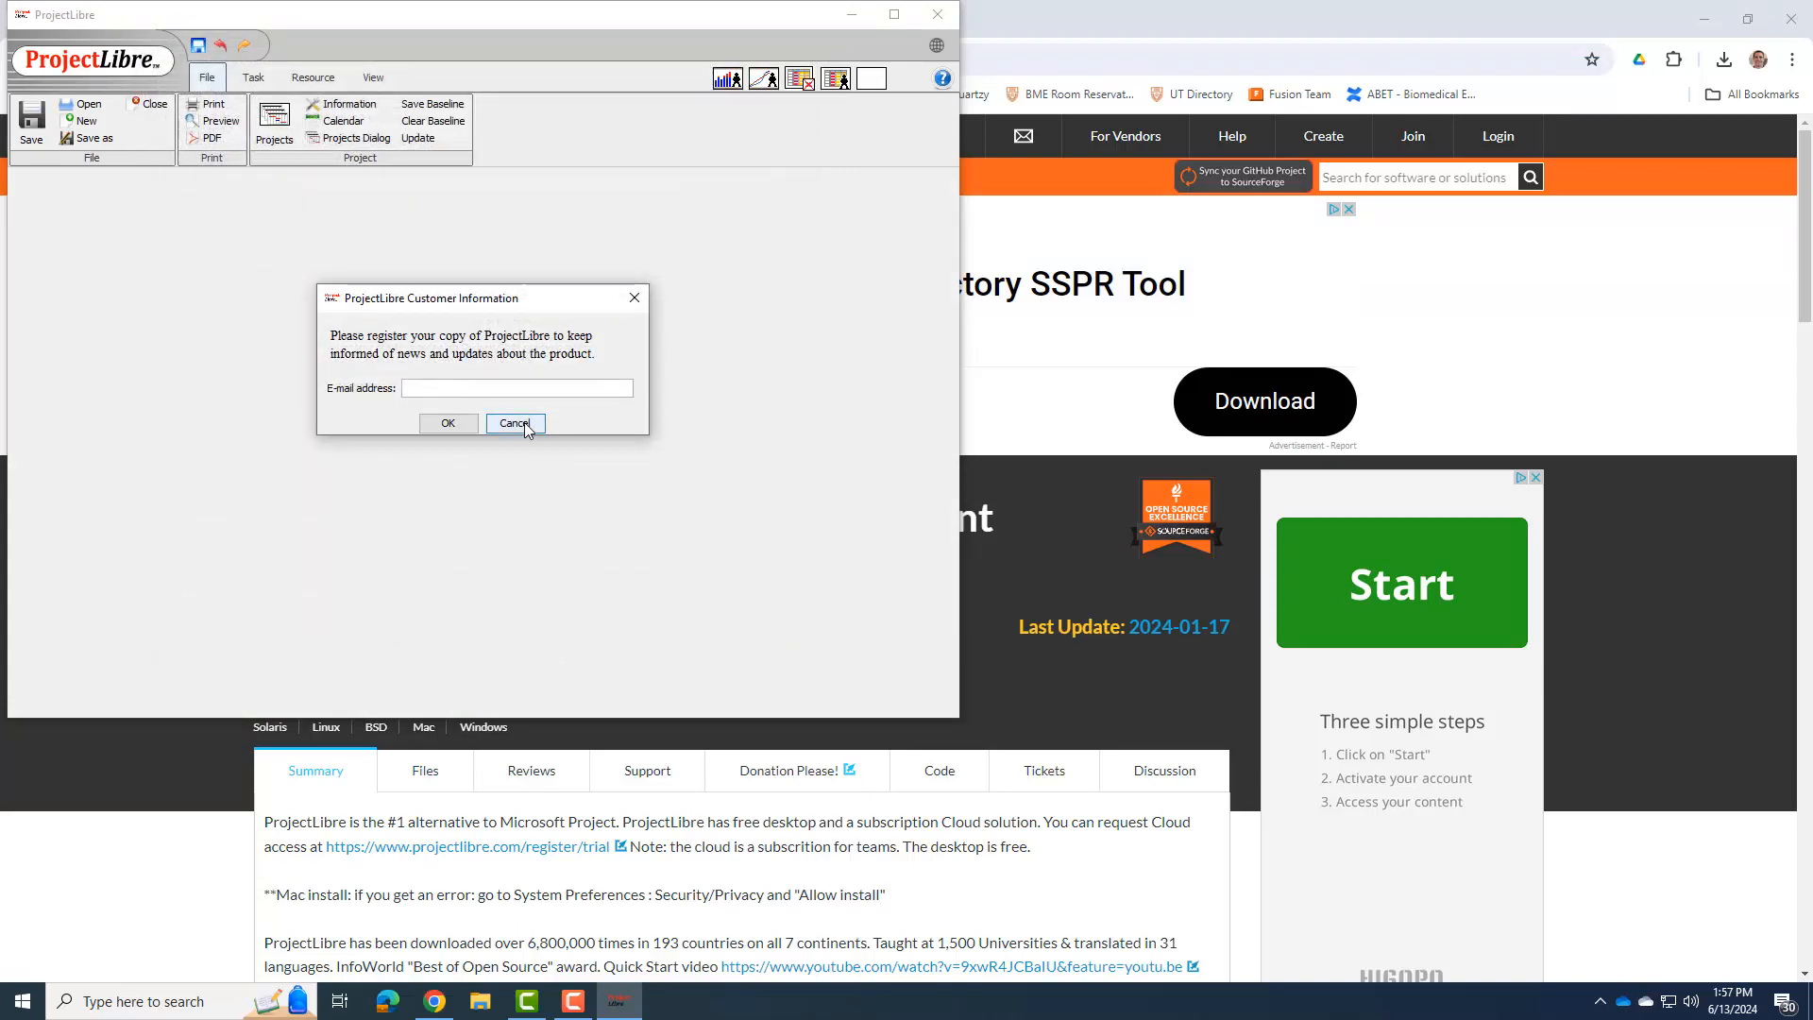
click(515, 422)
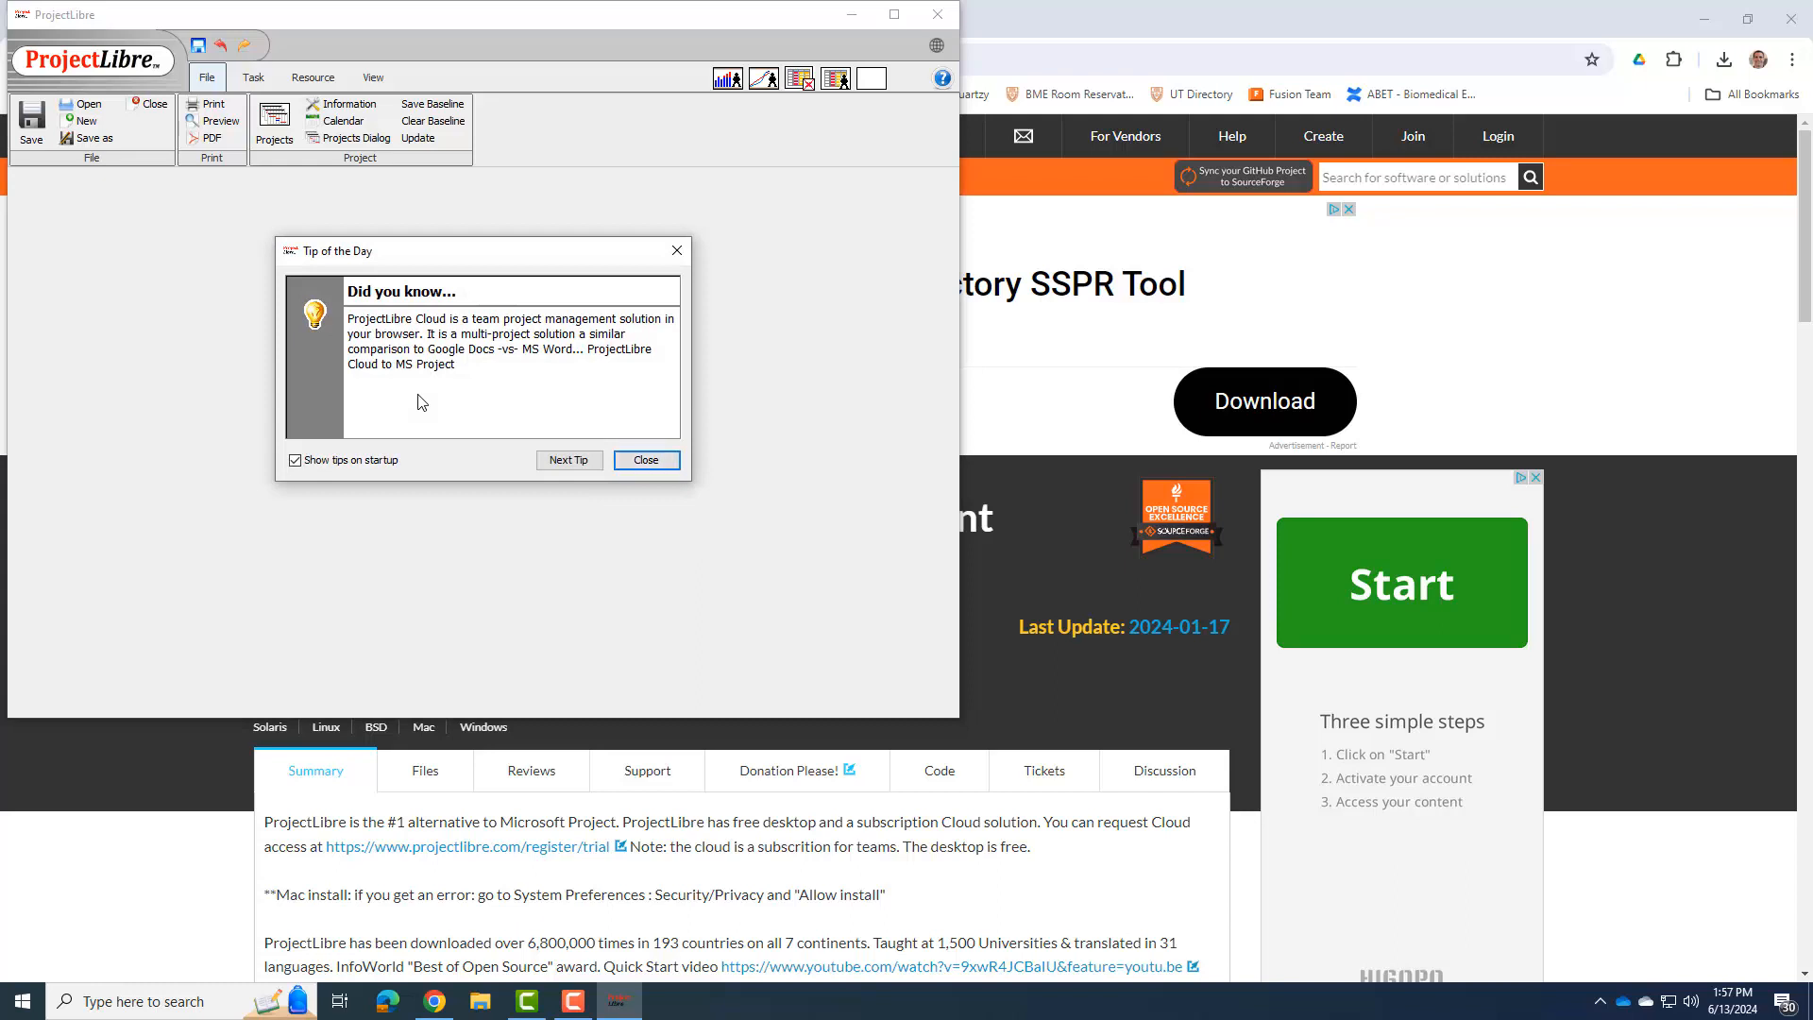
click(645, 459)
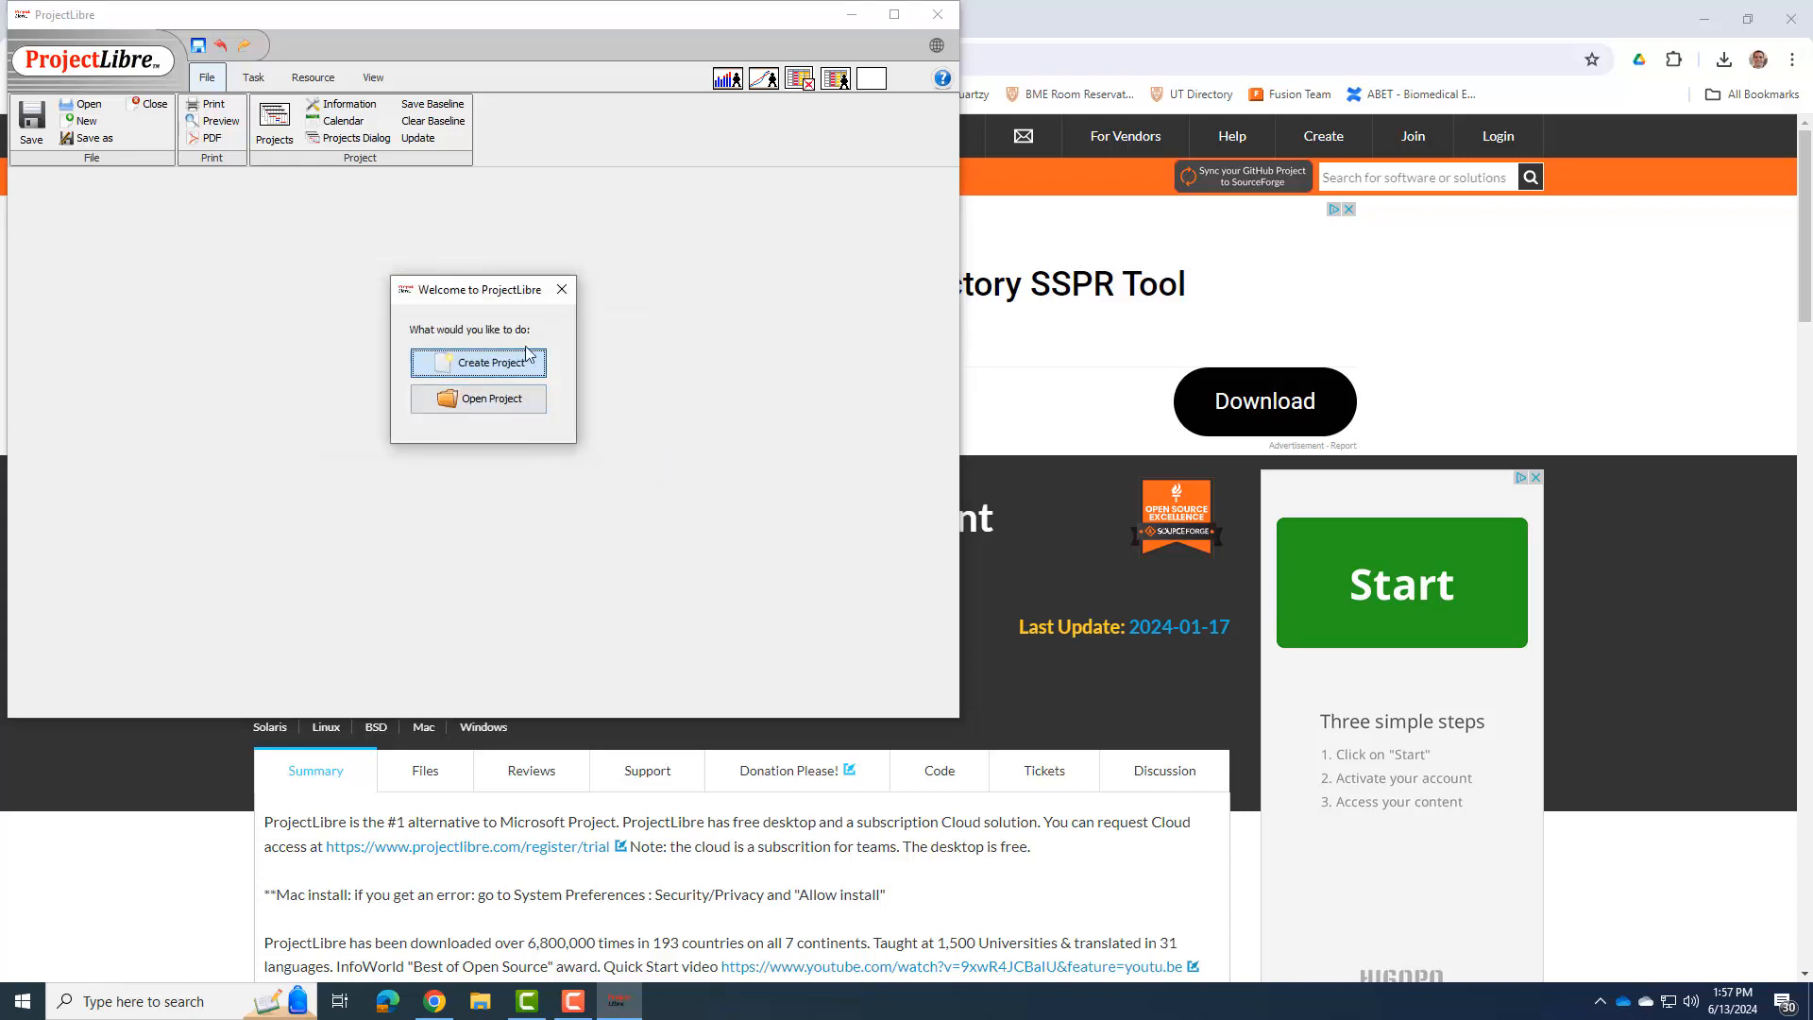
Choose Create Project and place the cursor in the empty Project Name field
click(477, 362)
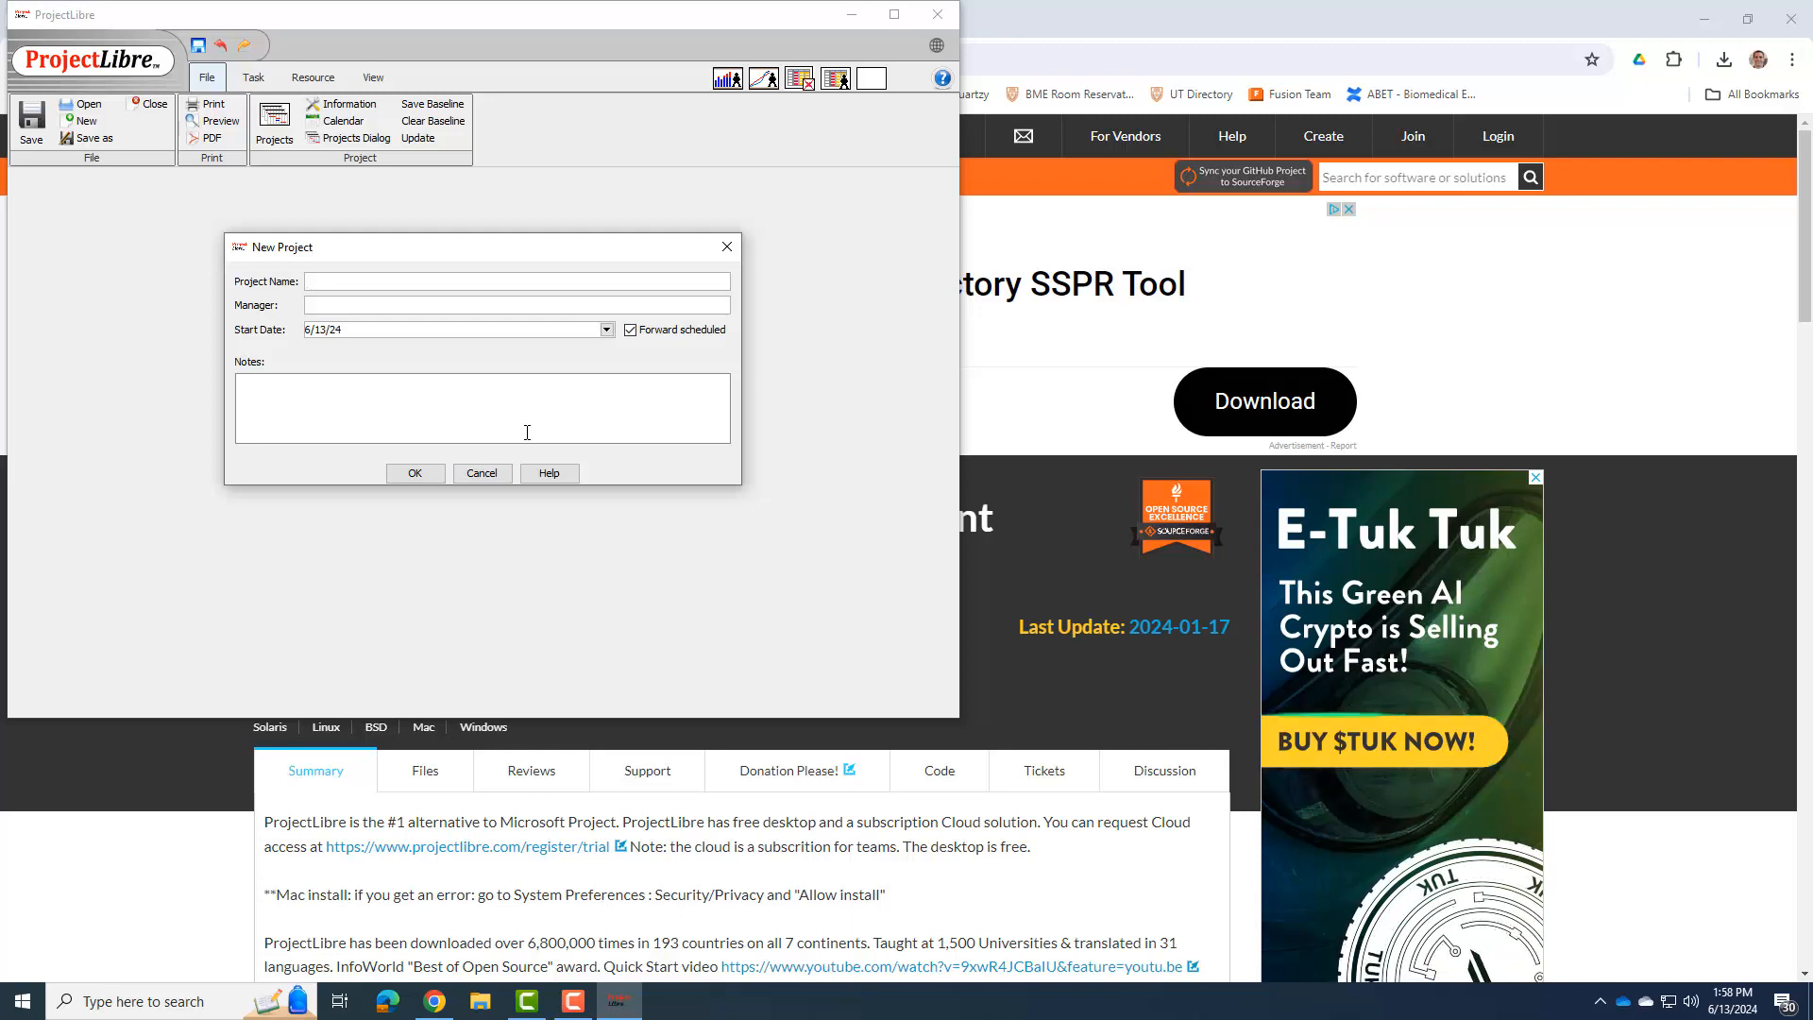
click(516, 279)
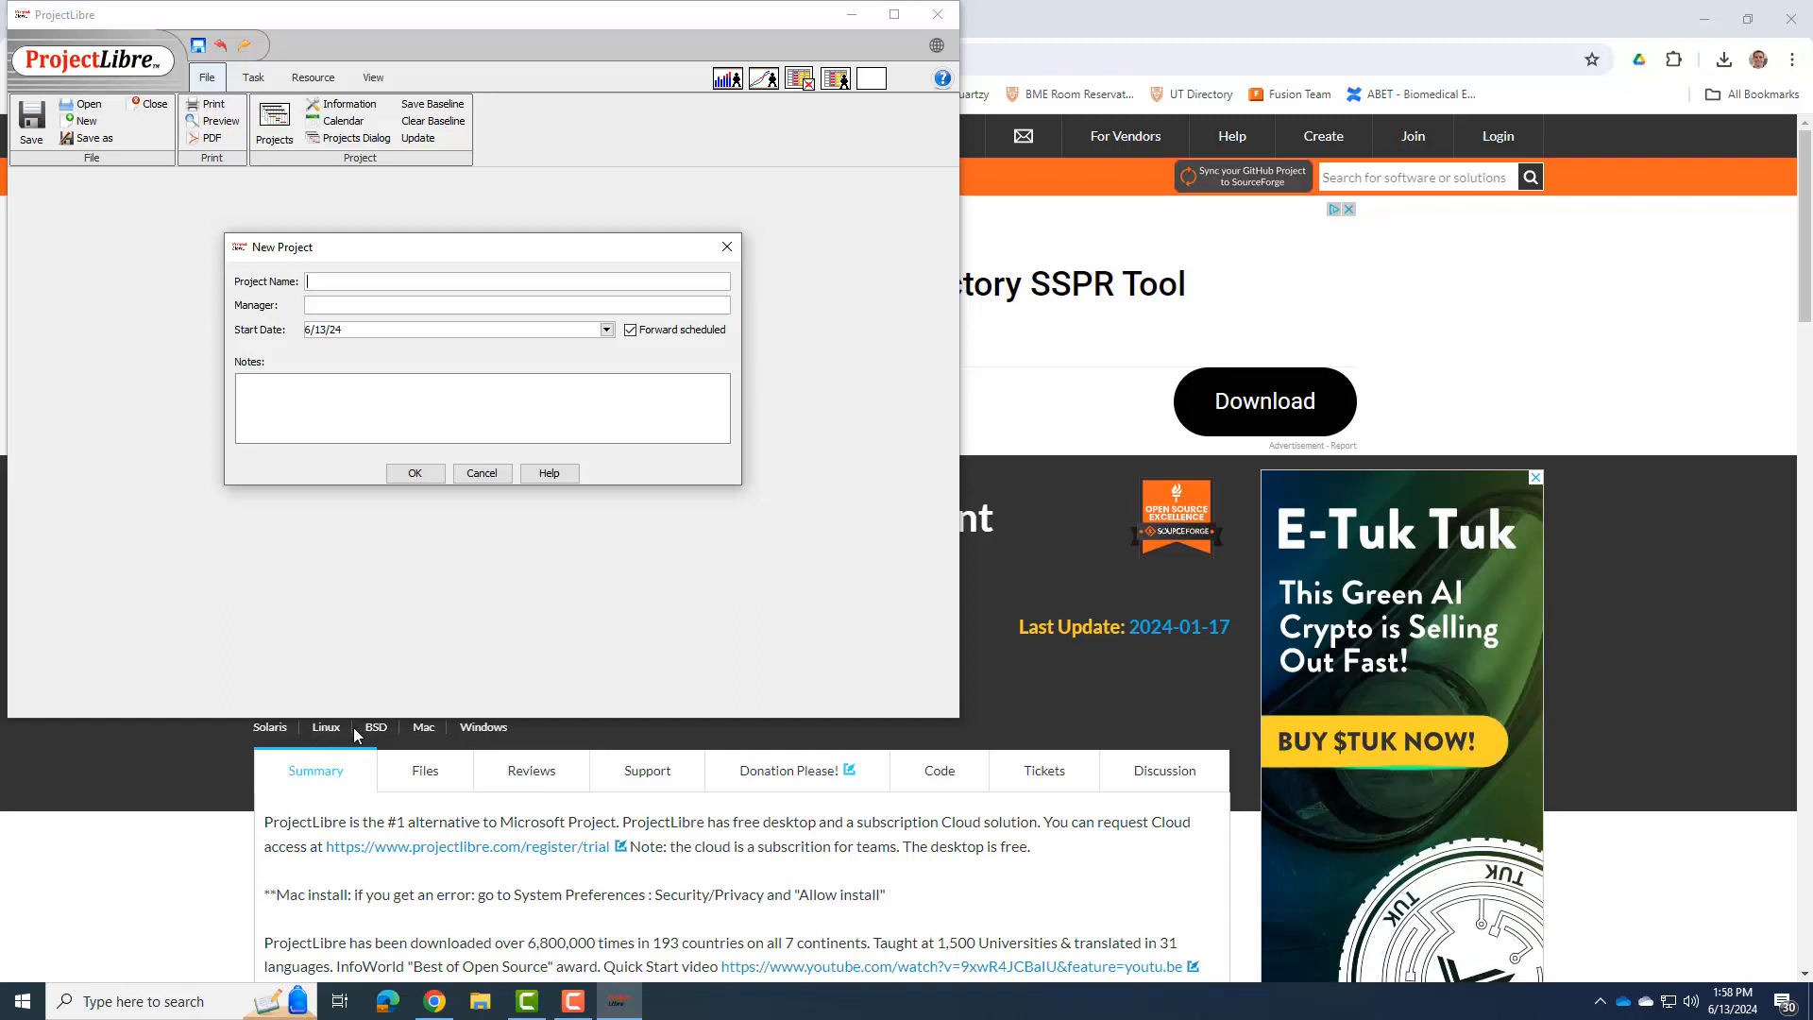
scroll(down, 3)
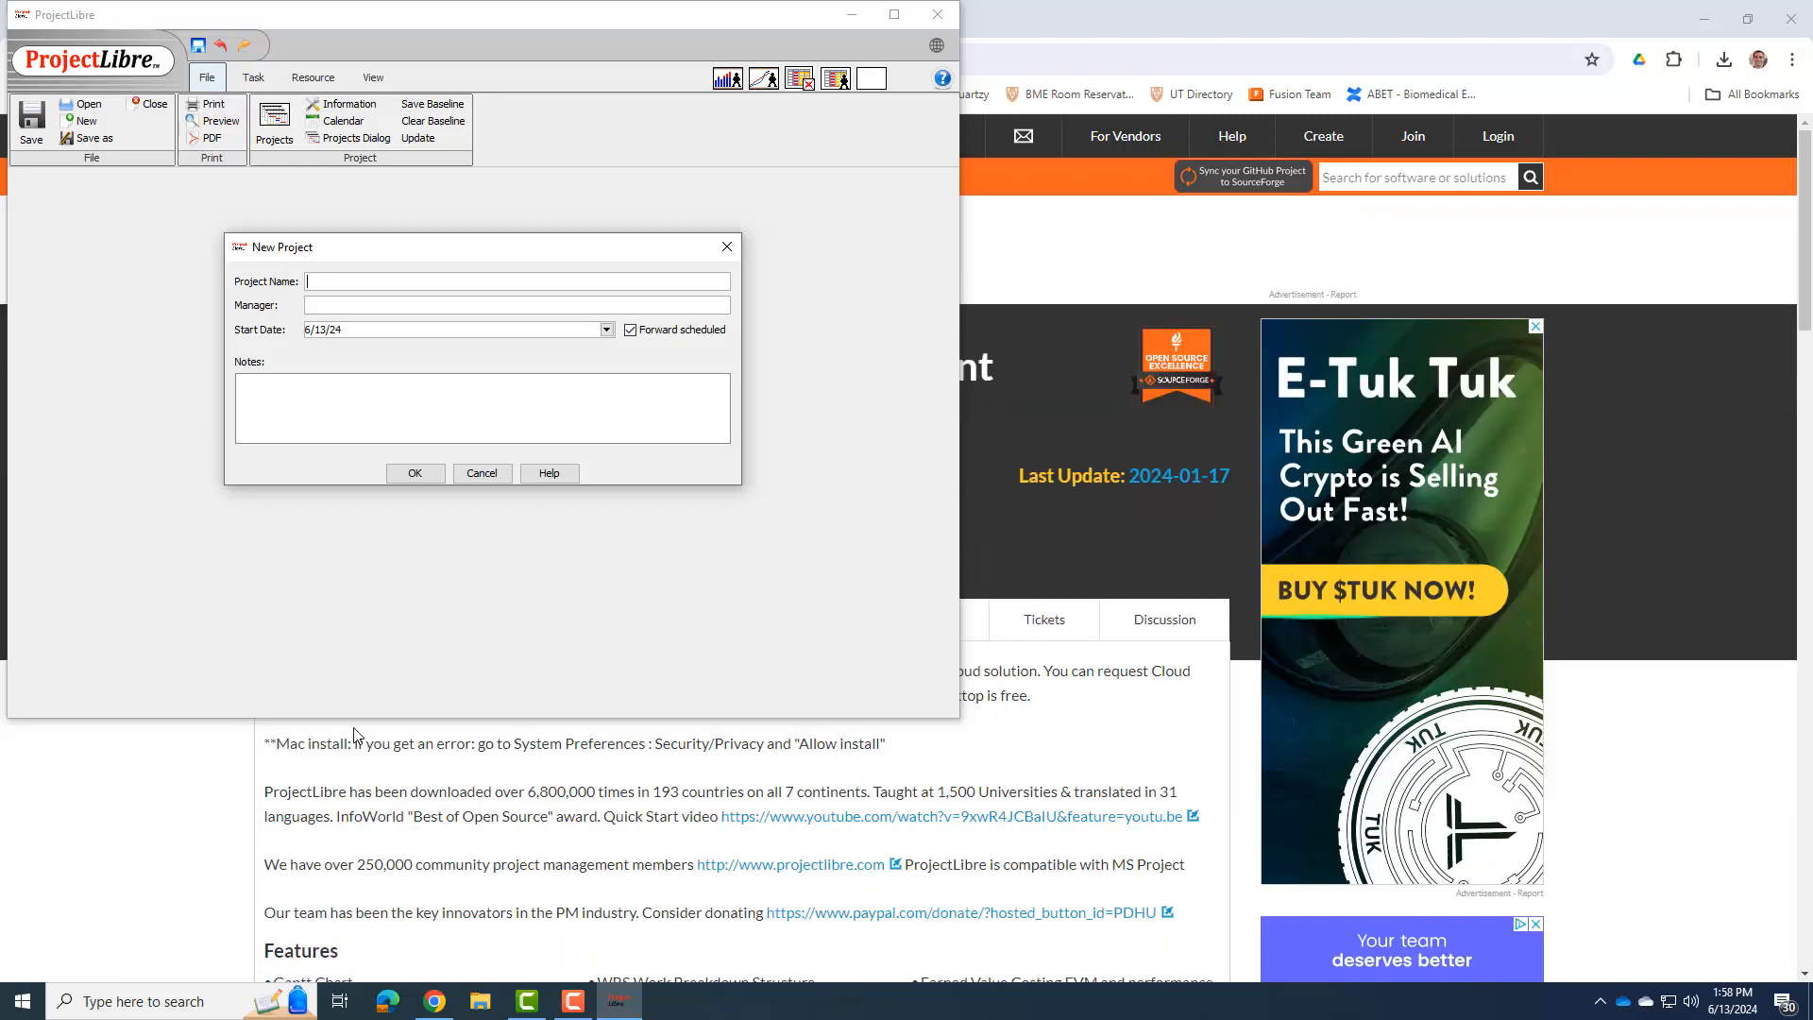